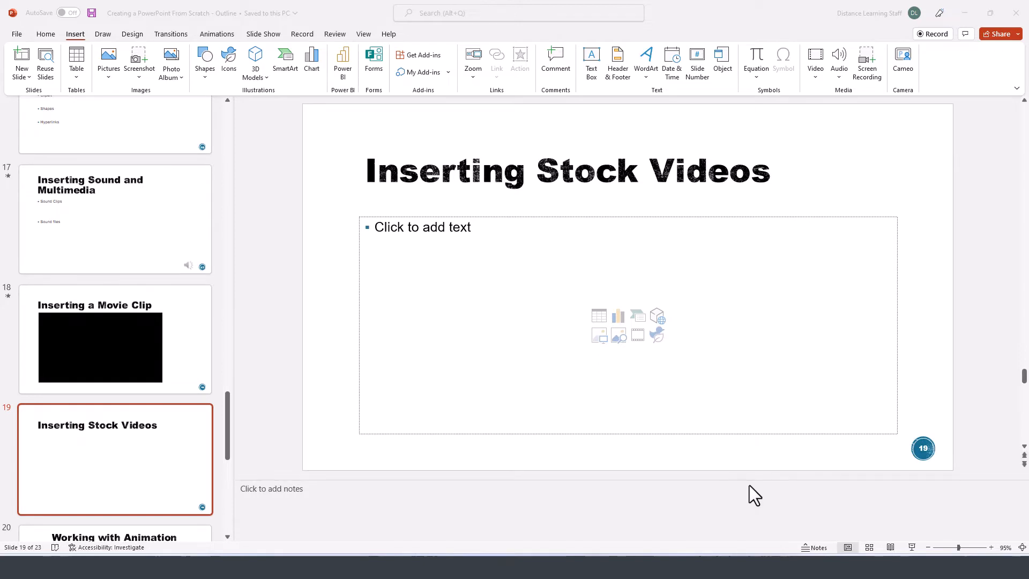
{"action": "mouse_move", "coordinate": [482, 249]}
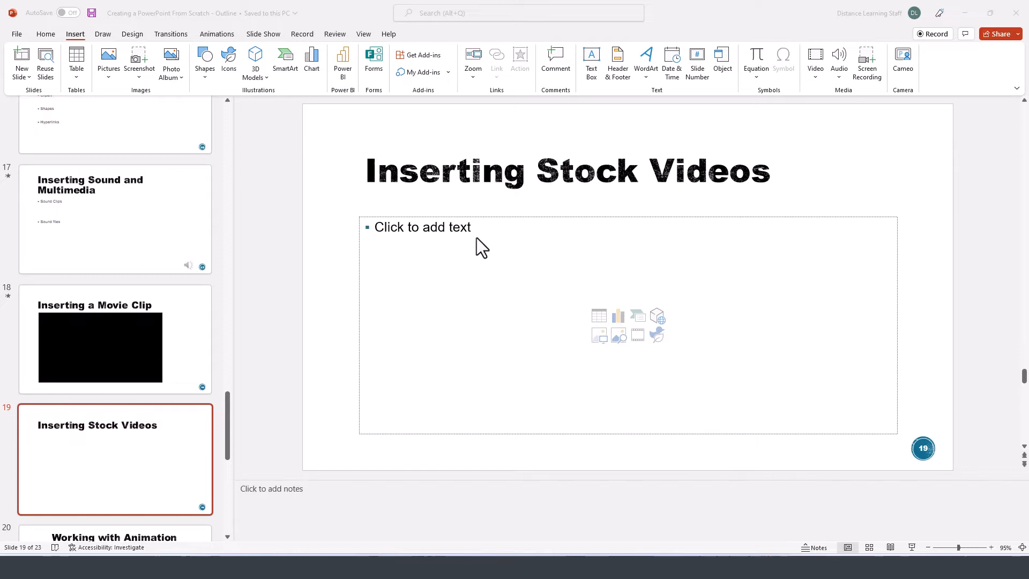
{"action": "mouse_move", "coordinate": [327, 363]}
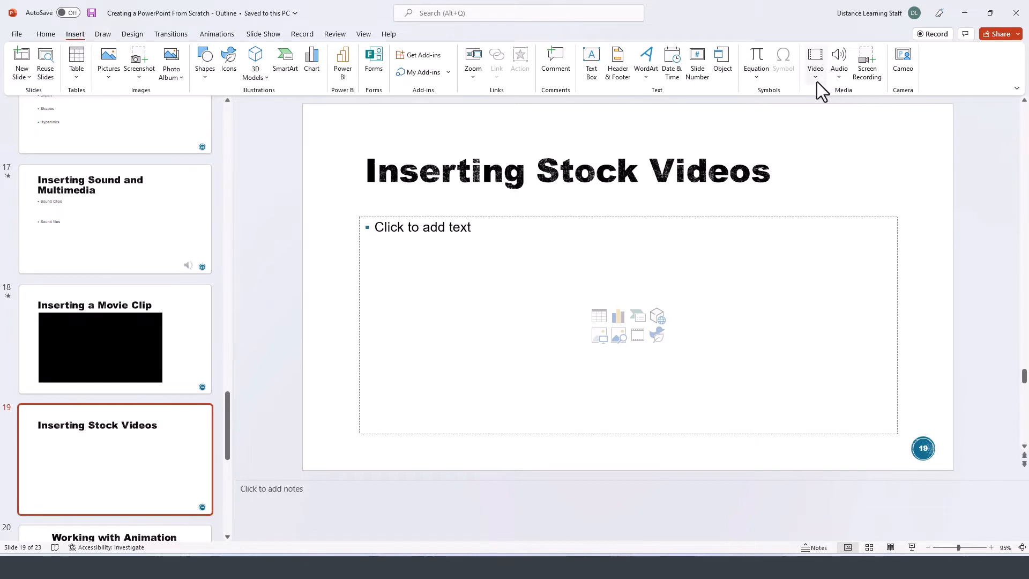
Search Stock Videos for 'meeting' and insert the businesspeople-with-tablets clip onto slide 19.
{"action": "left_click", "coordinate": [815, 62]}
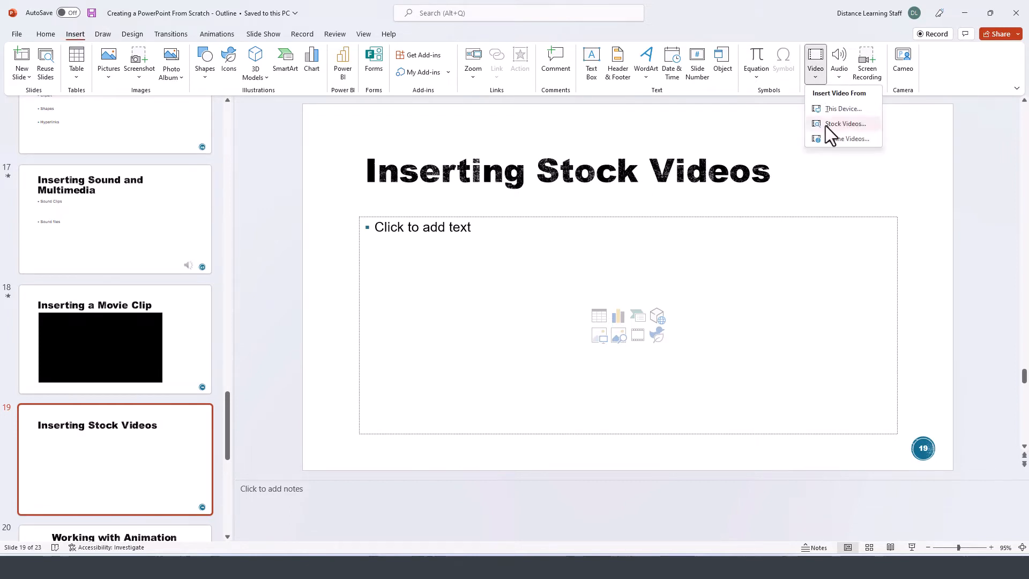
{"action": "mouse_move", "coordinate": [845, 123]}
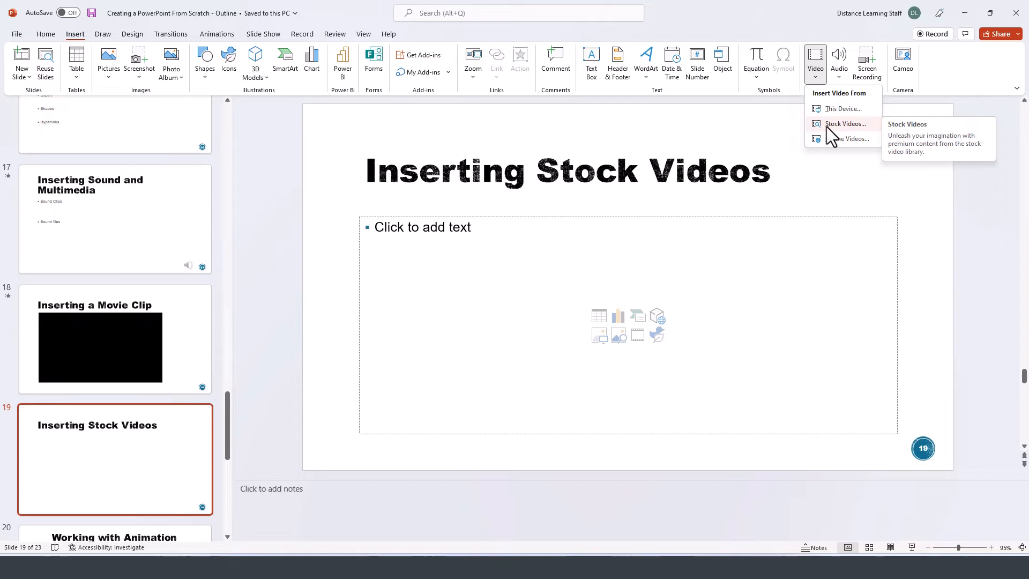
{"action": "left_click", "coordinate": [845, 123]}
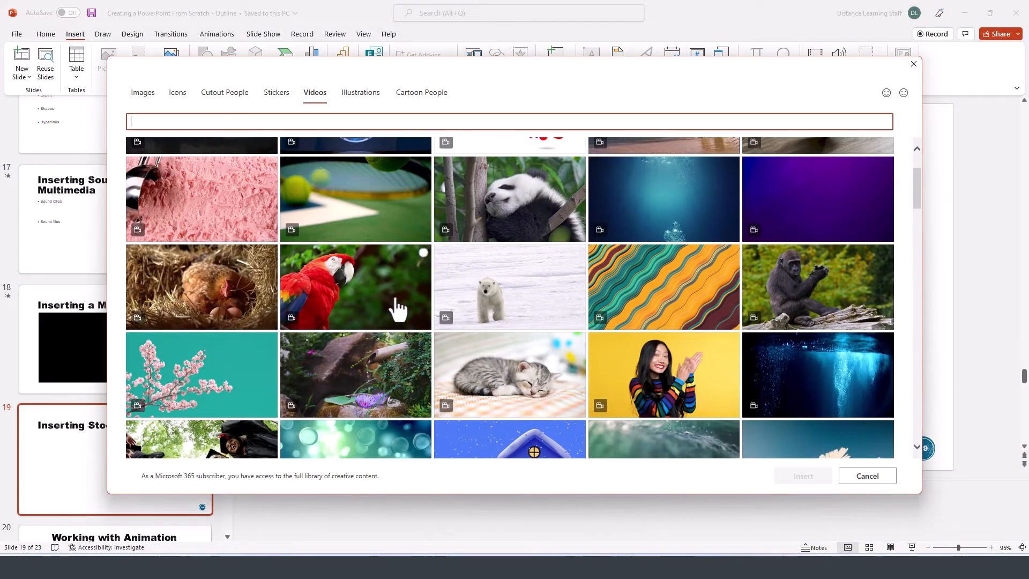
{"action": "scroll", "scroll_direction": "down", "scroll_amount": 3}
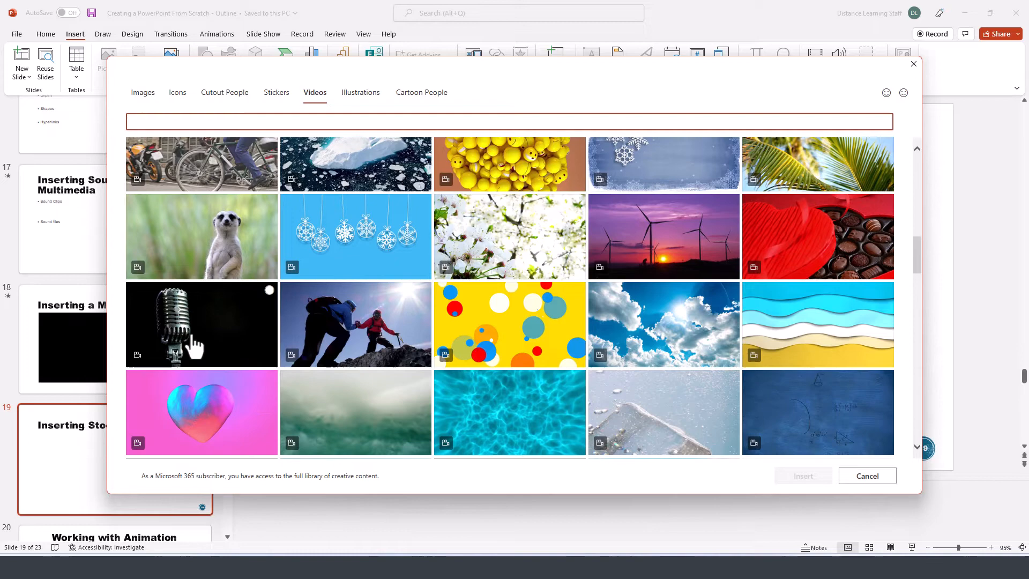
{"action": "type", "text": "meeting"}
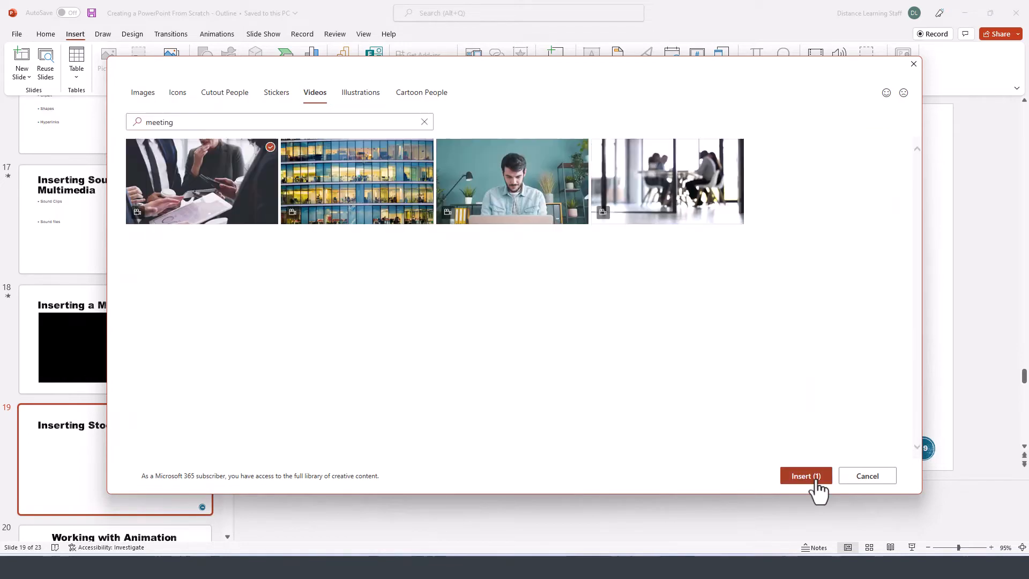
{"action": "left_click", "coordinate": [806, 475]}
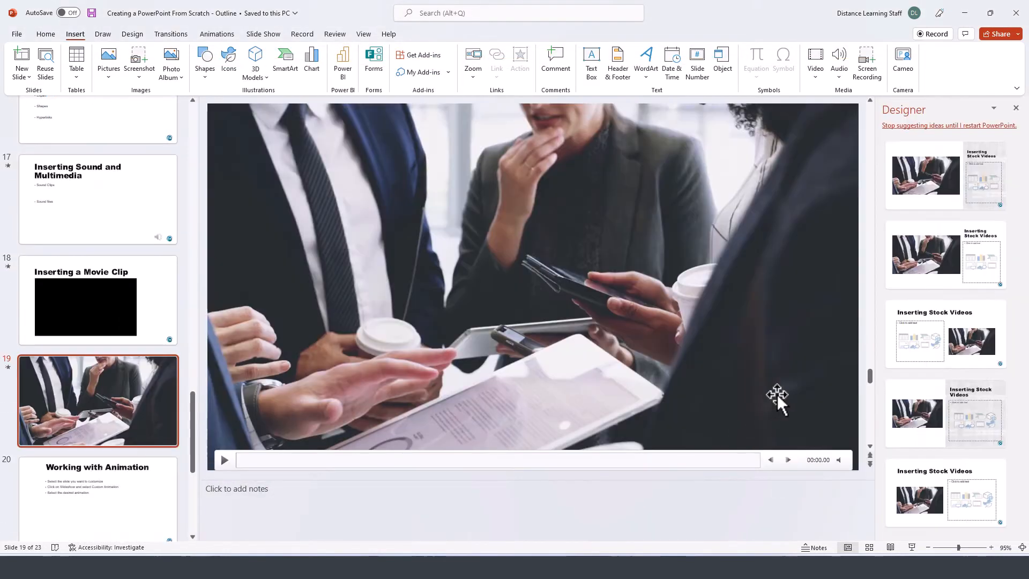
{"action": "mouse_move", "coordinate": [459, 348]}
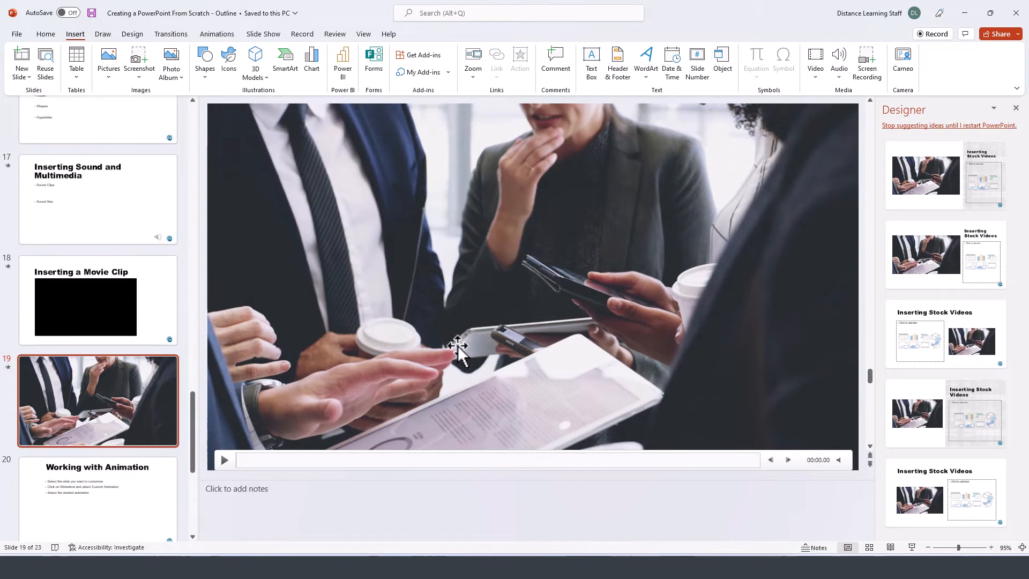
Set the meeting video's Playback Start option to When Clicked On.
{"action": "left_click", "coordinate": [459, 348]}
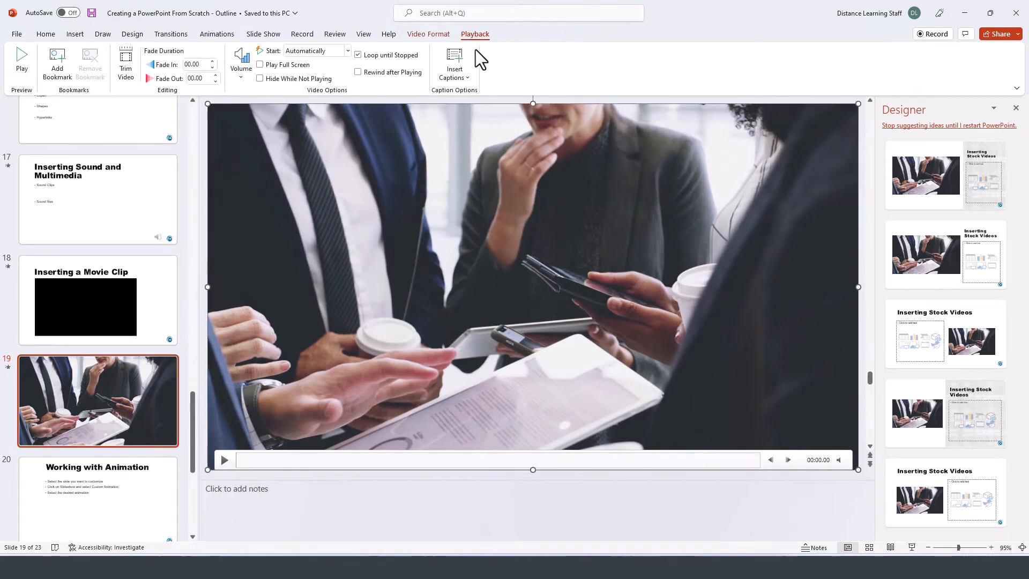
{"action": "left_click", "coordinate": [317, 50]}
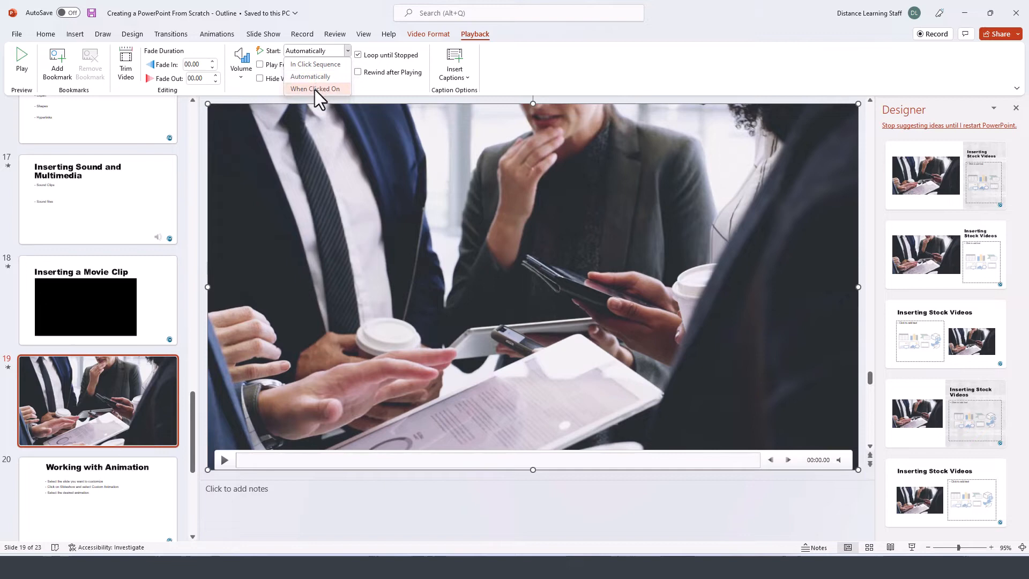
{"action": "left_click", "coordinate": [315, 88]}
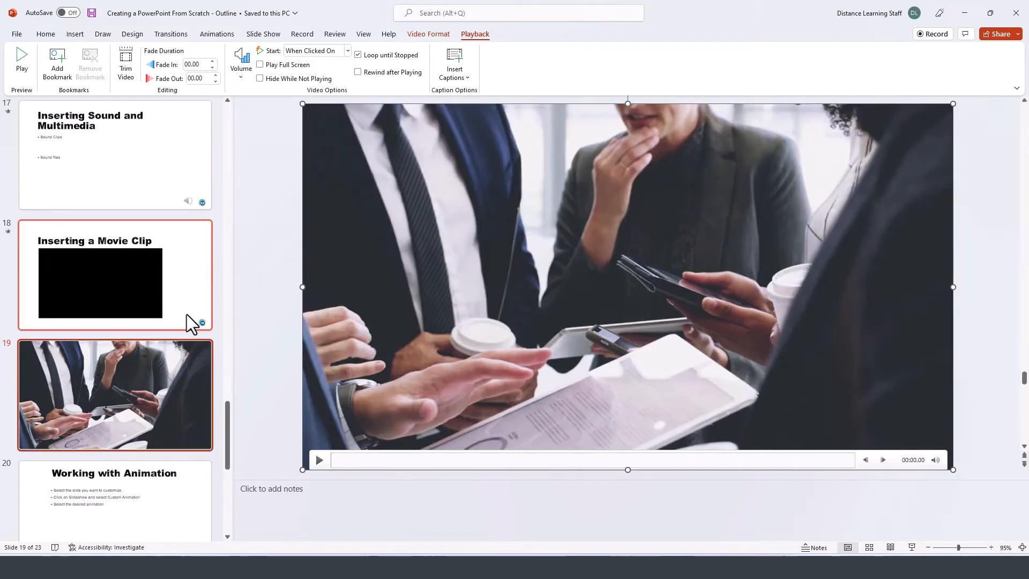